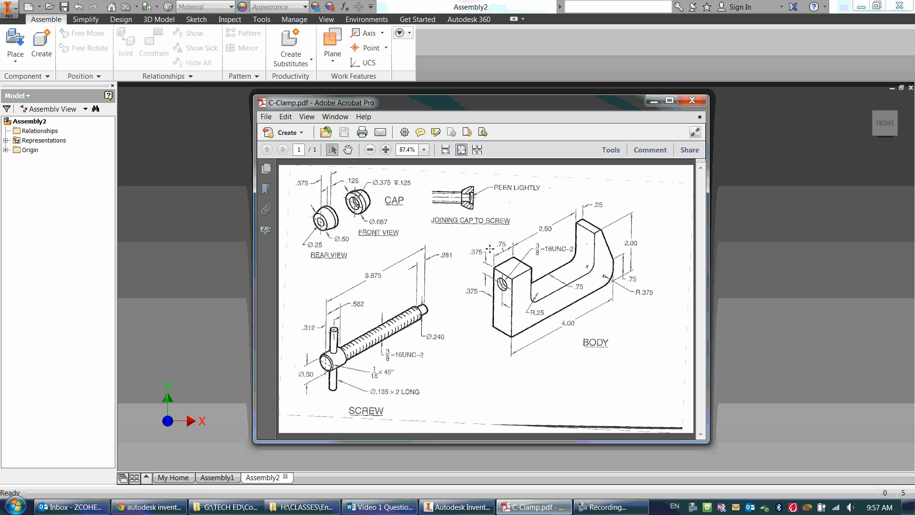
pyautogui.moveTo(407, 349)
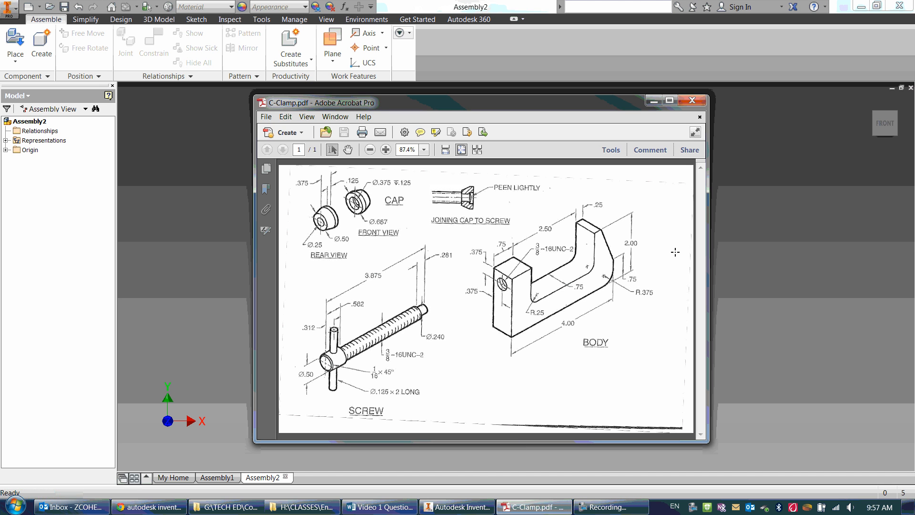
pyautogui.moveTo(400, 382)
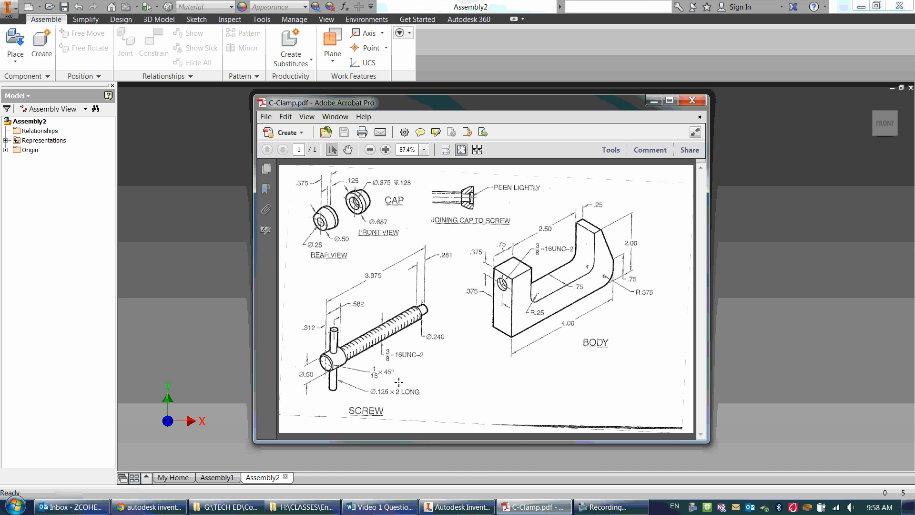
pyautogui.moveTo(414, 249)
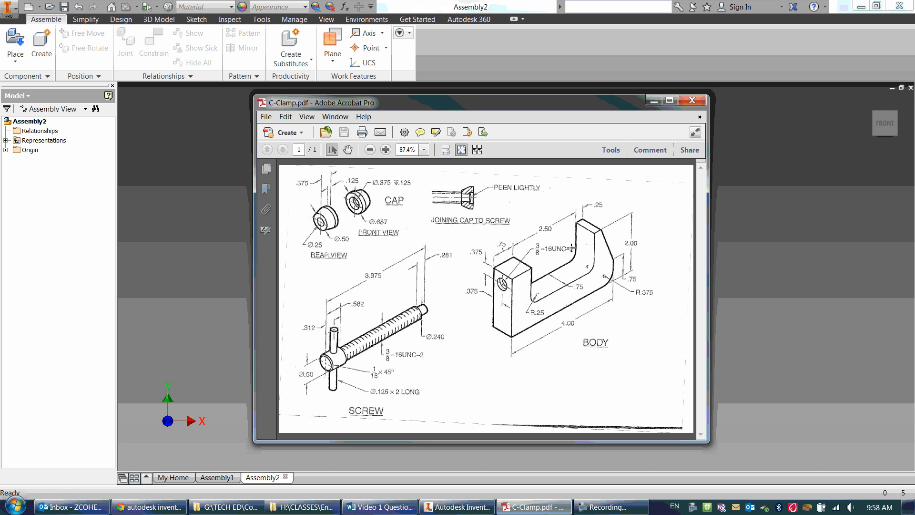
pyautogui.moveTo(484, 234)
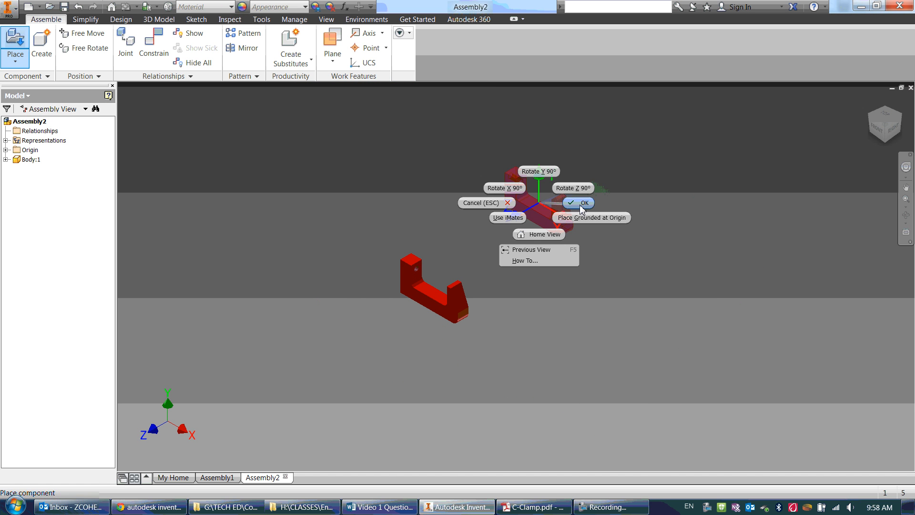
# Finish placing a single Body.ipt instance in the assembly.
pyautogui.click(578, 203)
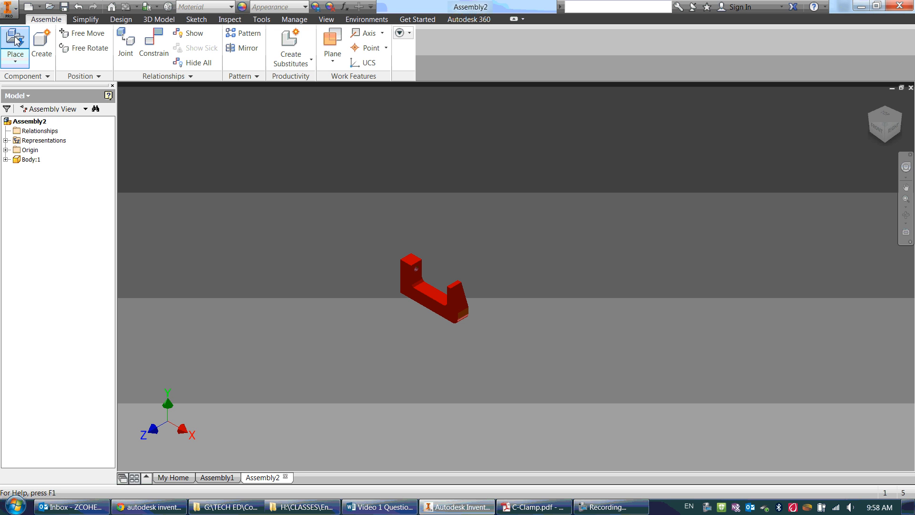
# Place Cap.ipt and Screw.ipt into the assembly beside the body.
pyautogui.click(14, 46)
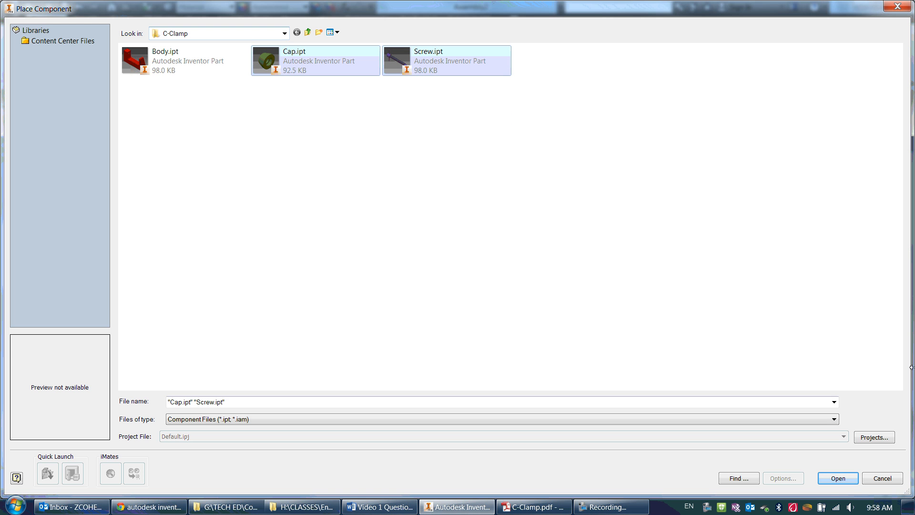
pyautogui.click(836, 478)
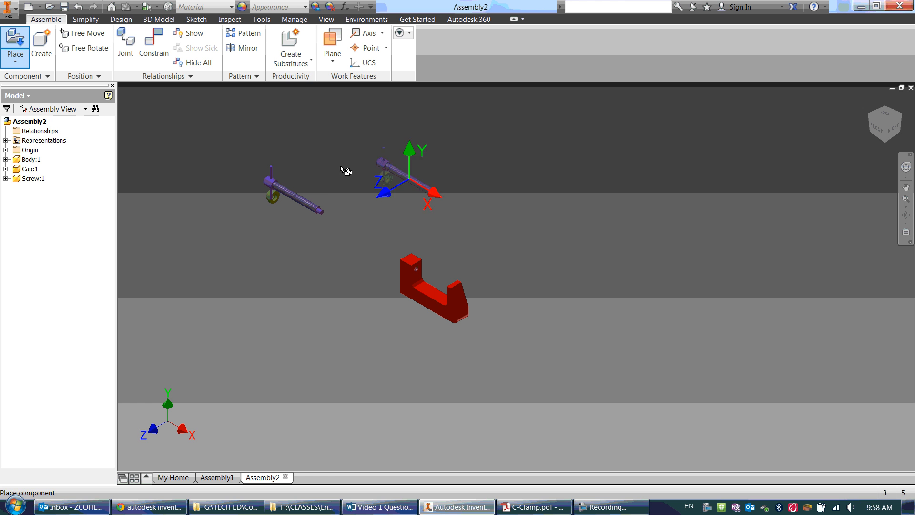
pyautogui.rightClick(344, 171)
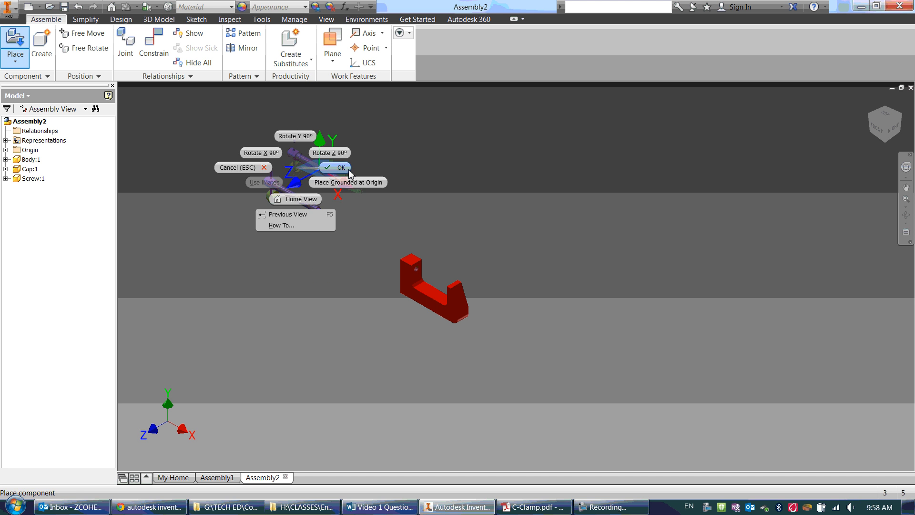
pyautogui.click(336, 168)
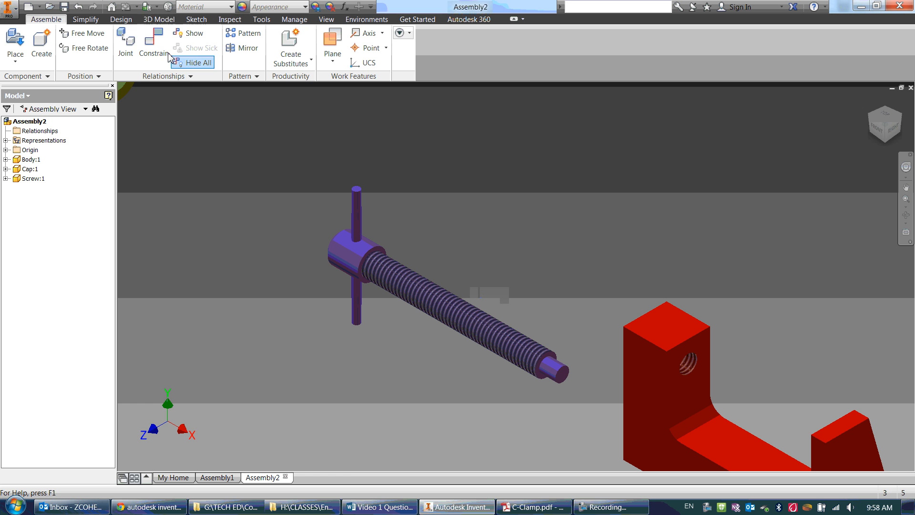
# Mate the screw's axis to the body's threaded hole axis.
pyautogui.click(28, 169)
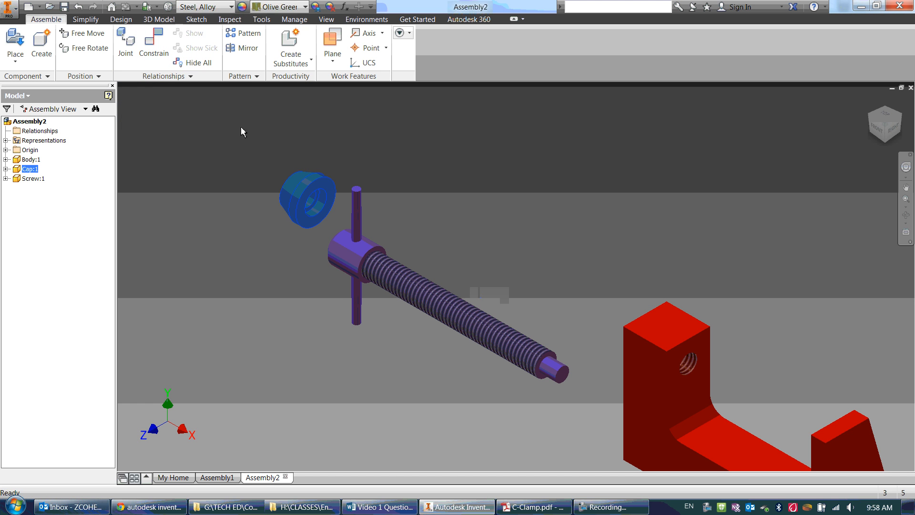
pyautogui.click(153, 41)
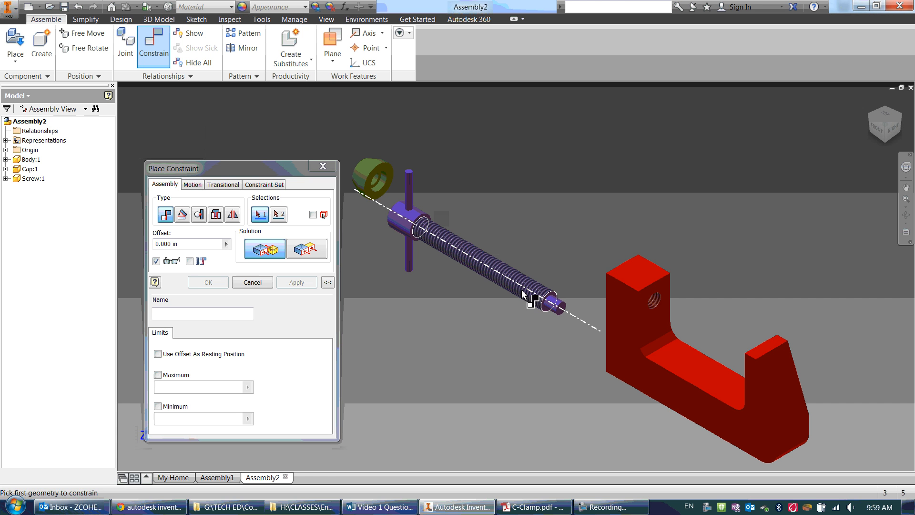
pyautogui.click(531, 300)
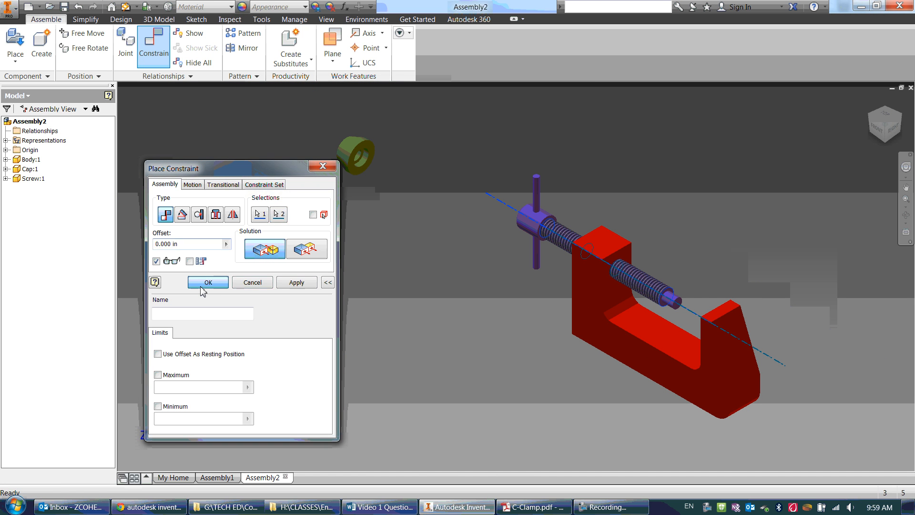
pyautogui.click(208, 282)
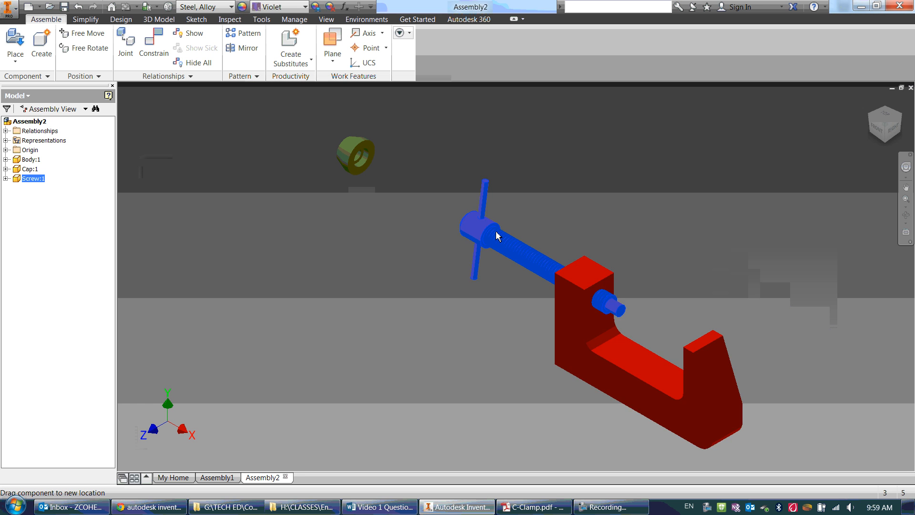
# Drag the screw along the hole to verify the mate, then move the cap nearer the clamp.
pyautogui.moveTo(496, 237); pyautogui.dragTo(597, 255)
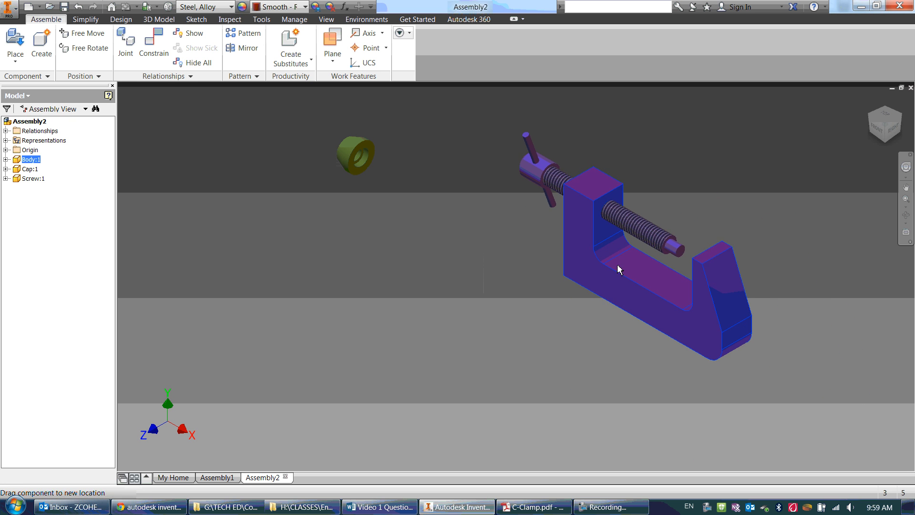
pyautogui.rightClick(619, 269)
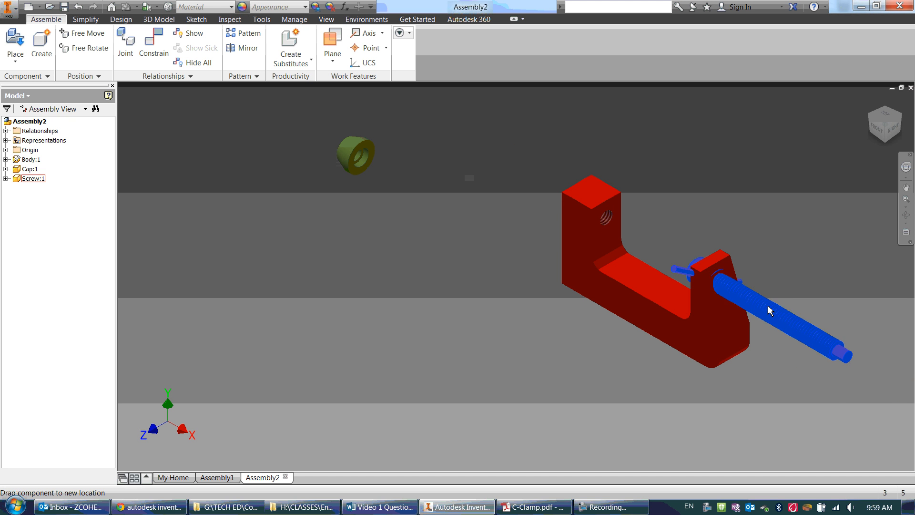
pyautogui.moveTo(769, 310); pyautogui.dragTo(799, 360)
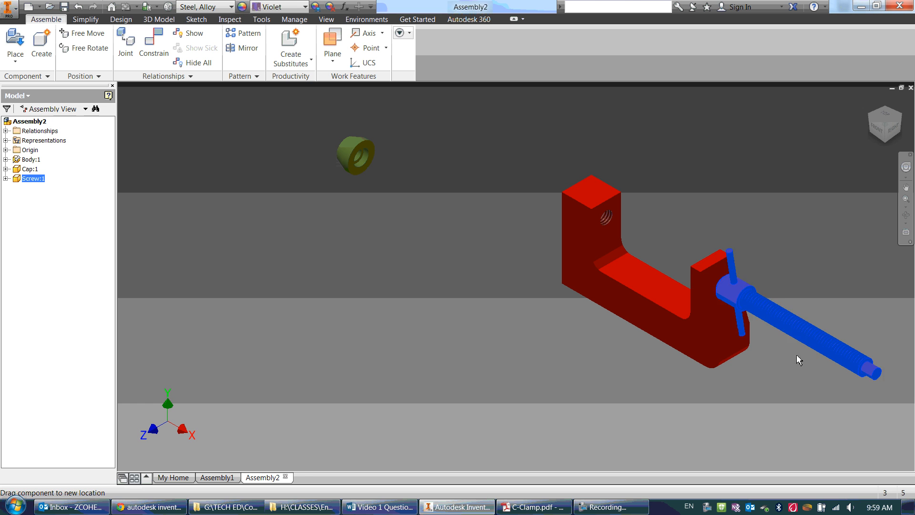
pyautogui.moveTo(800, 359); pyautogui.dragTo(505, 203)
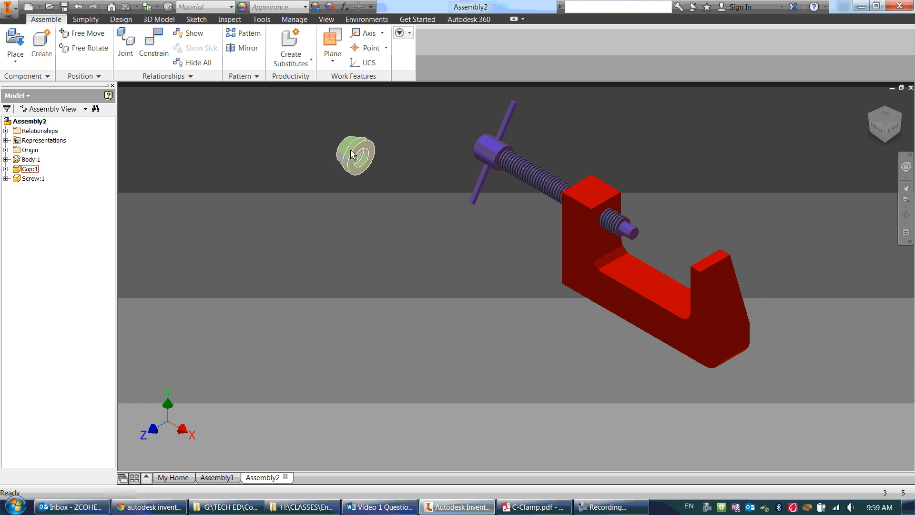
pyautogui.moveTo(355, 154); pyautogui.dragTo(446, 286)
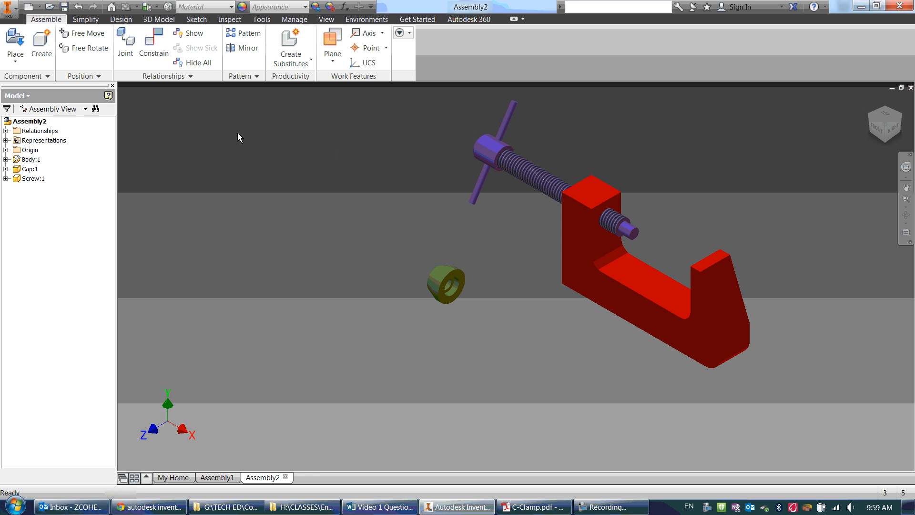
# Seat the cap on the screw tip with an Insert constraint.
pyautogui.click(154, 42)
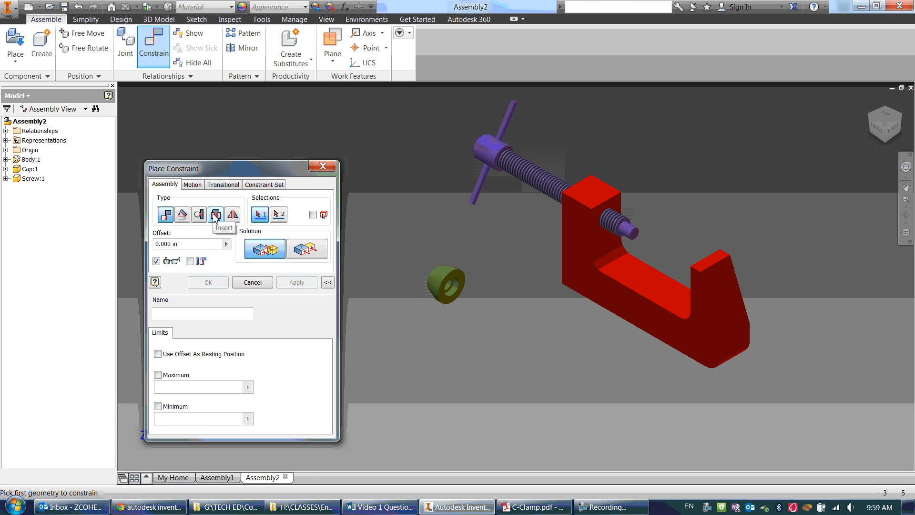
pyautogui.click(216, 214)
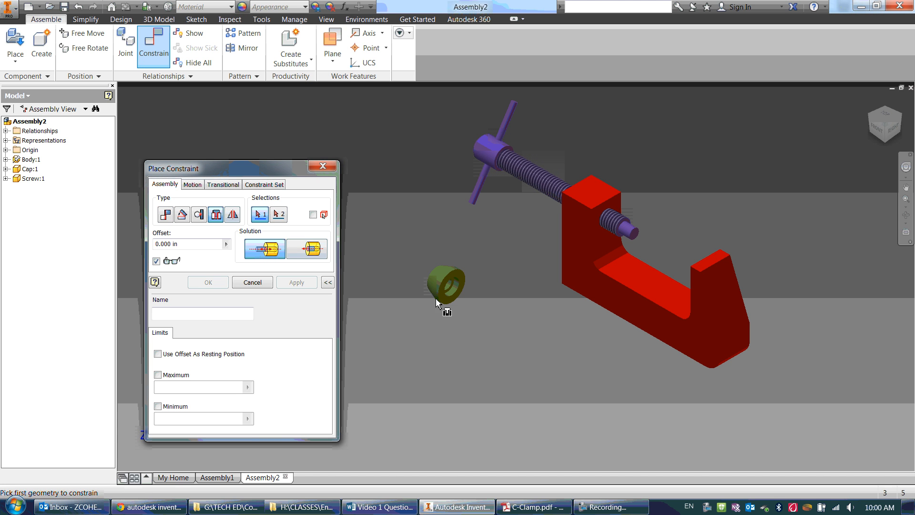
pyautogui.moveTo(410, 294)
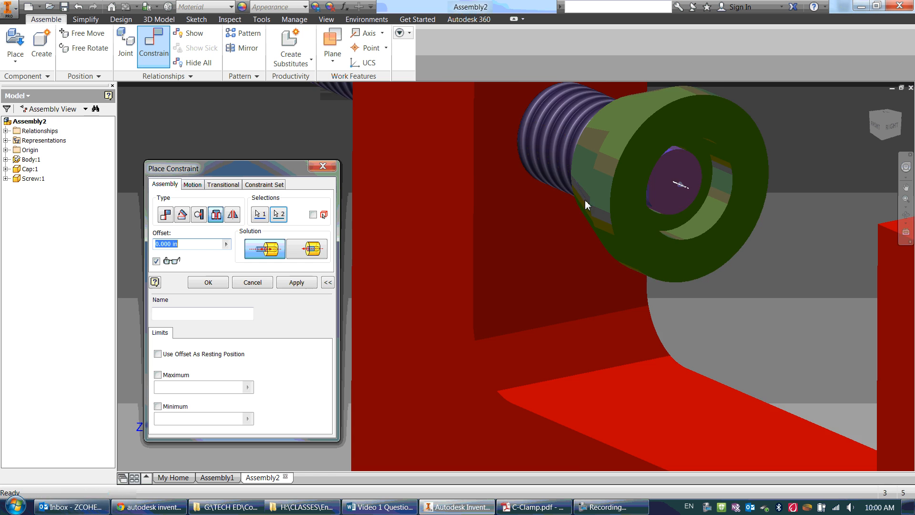
pyautogui.click(208, 282)
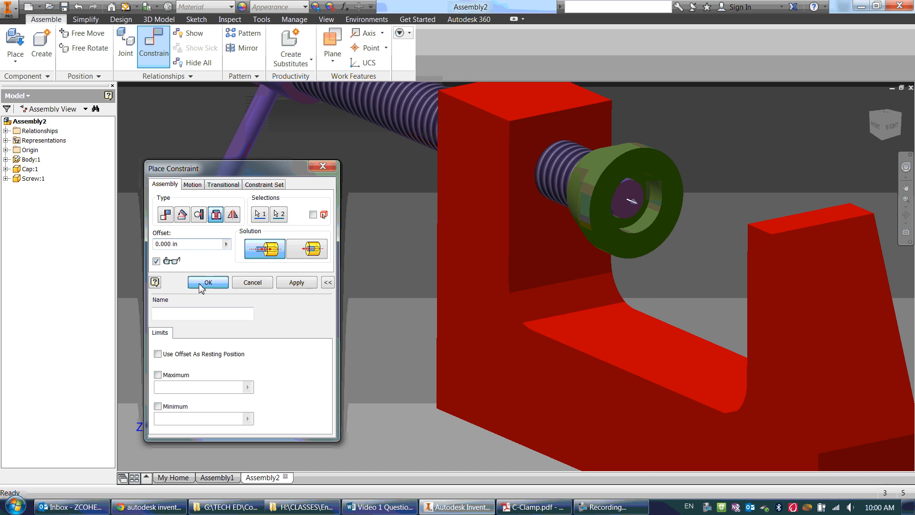
pyautogui.click(207, 282)
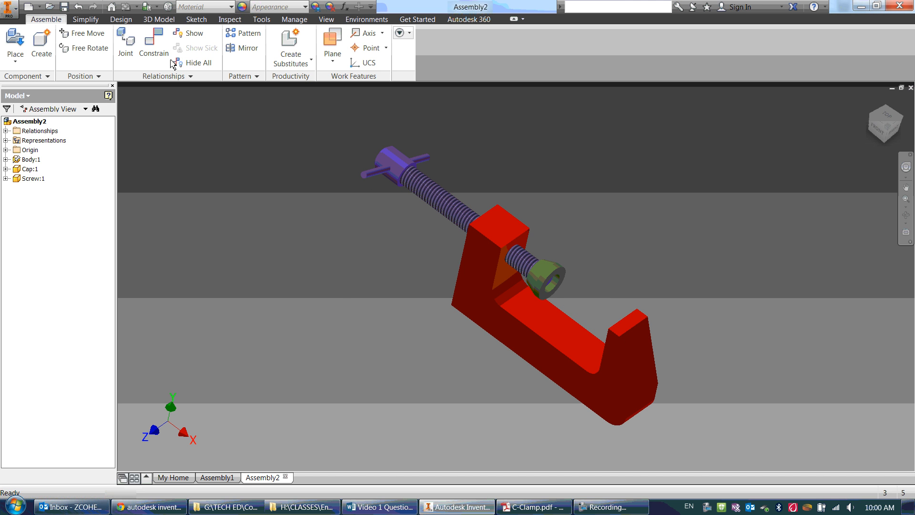
# Select the Body component in the browser after sliding the screw inward.
pyautogui.click(153, 46)
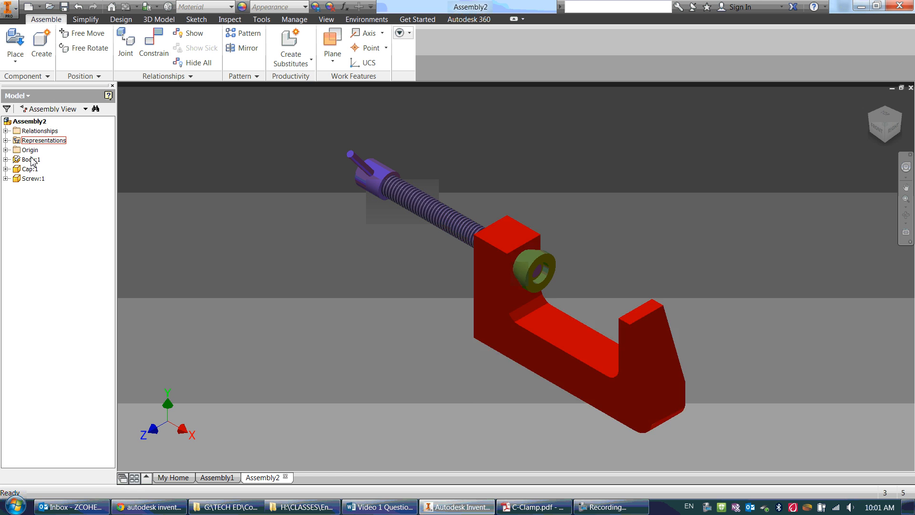
pyautogui.click(29, 169)
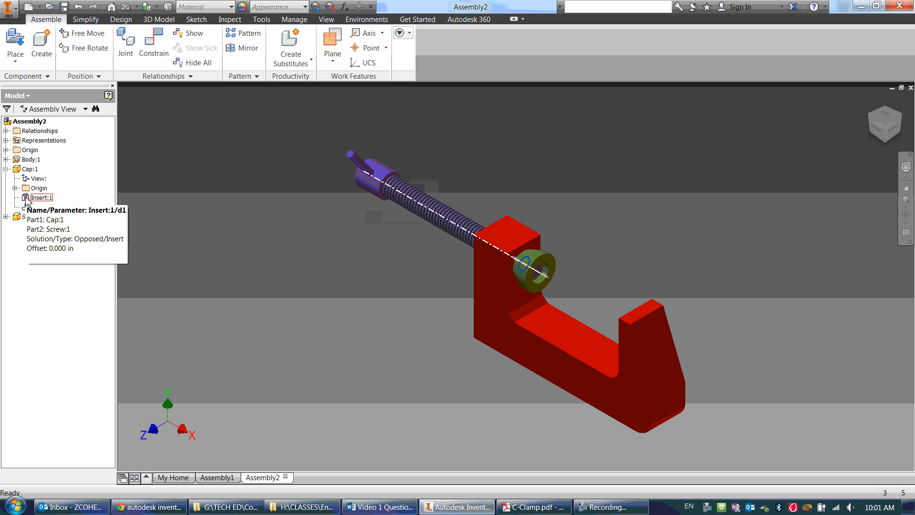
# Open the cap's Mate:2 constraint for editing from the browser.
pyautogui.click(39, 207)
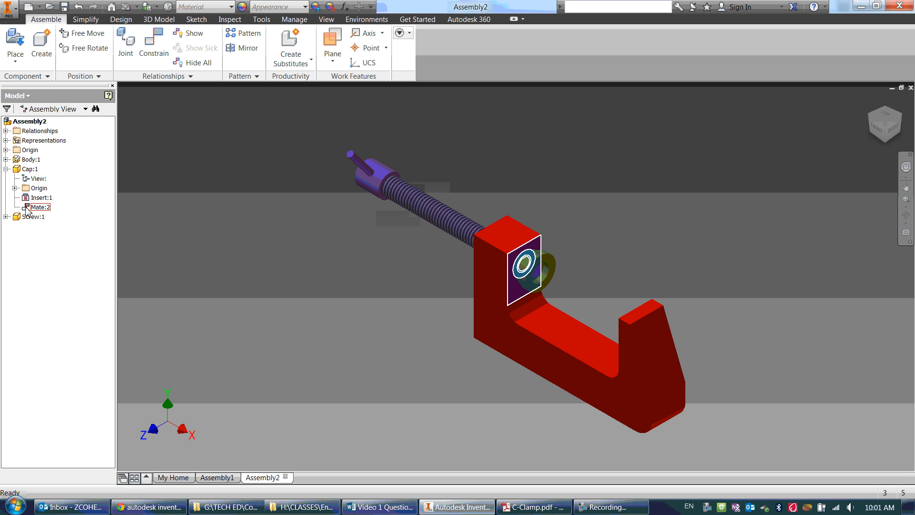
pyautogui.doubleClick(38, 207)
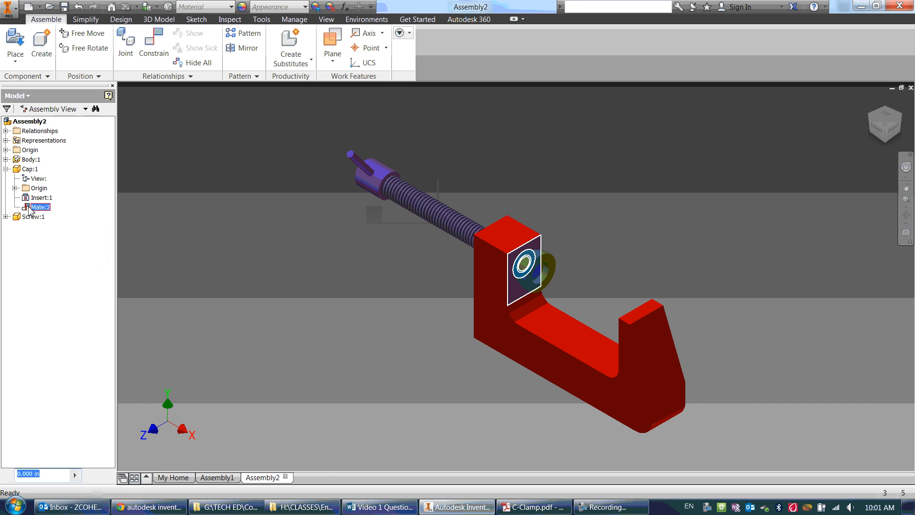
pyautogui.rightClick(39, 206)
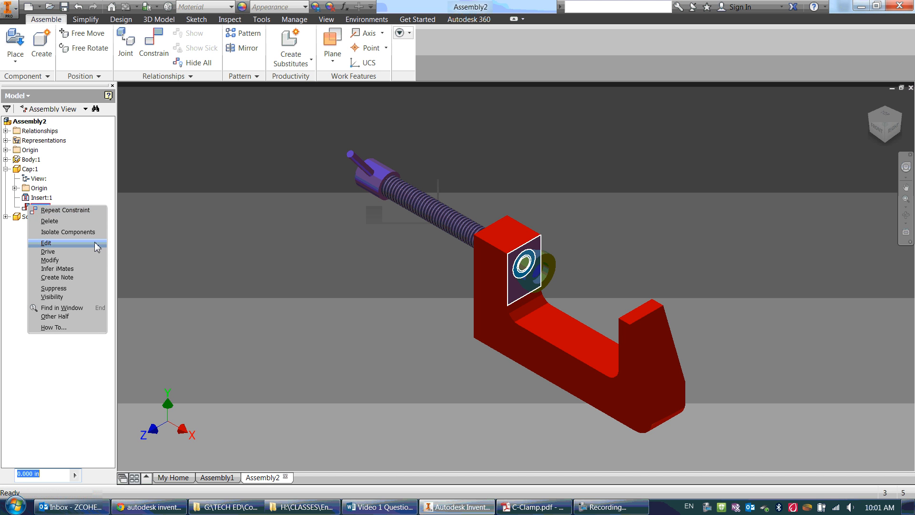
pyautogui.click(45, 243)
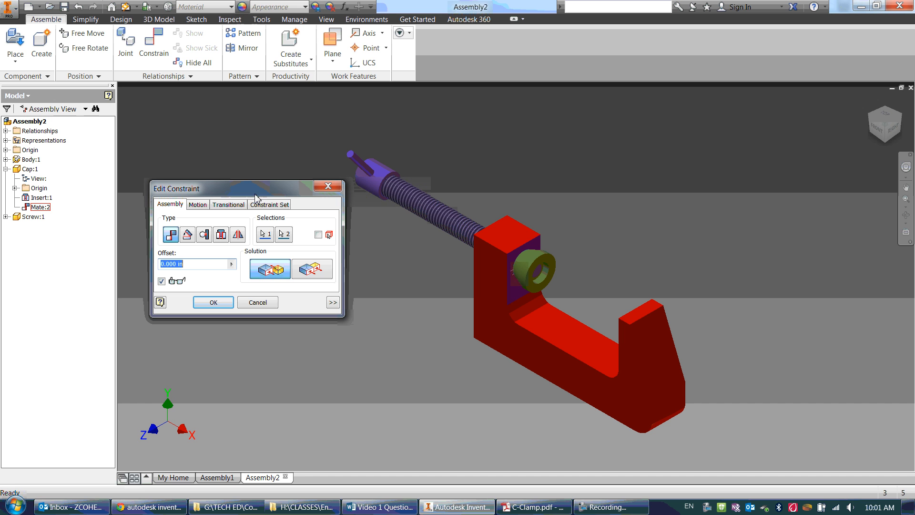
pyautogui.moveTo(431, 270)
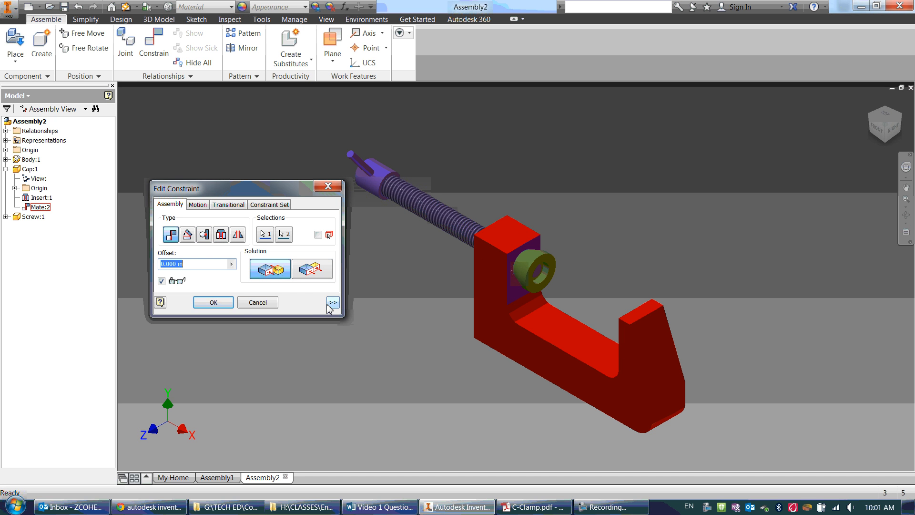
# Give Mate:2 a maximum limit of 2.5 in and a minimum of 0.000 in.
pyautogui.click(333, 302)
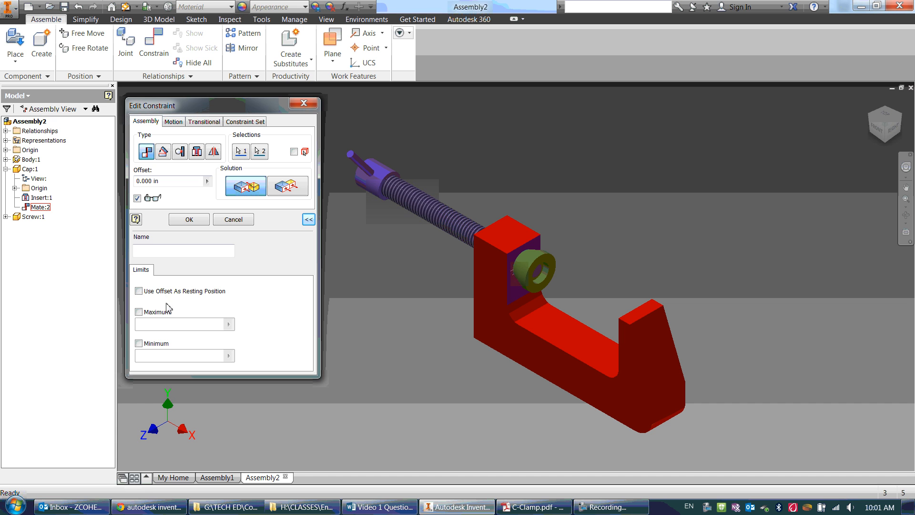
pyautogui.moveTo(156, 351)
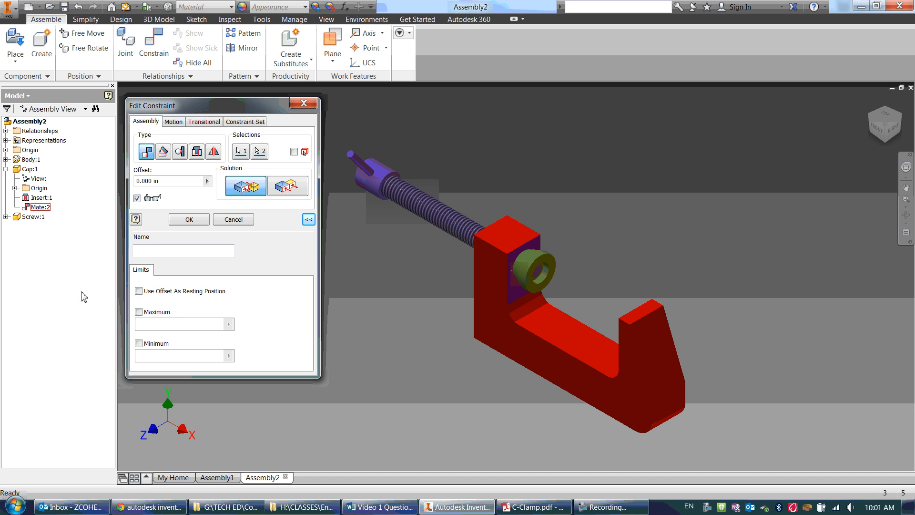
pyautogui.click(138, 312)
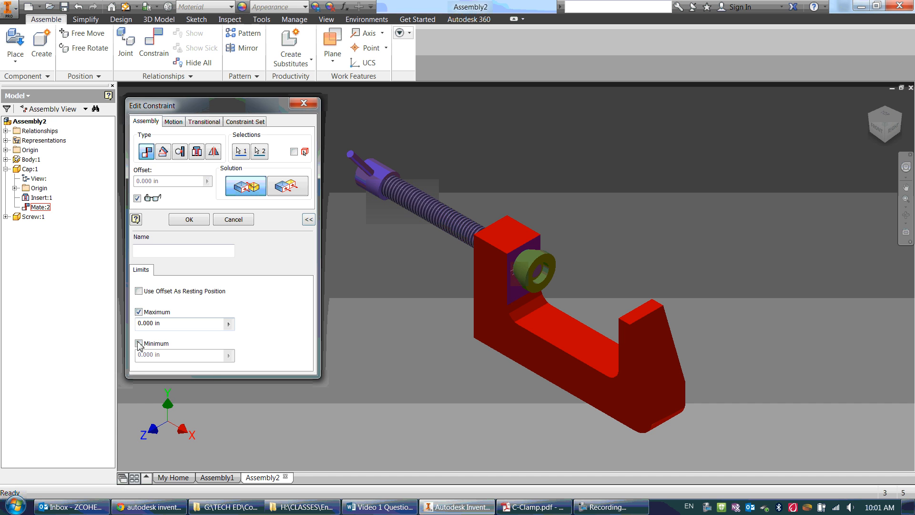
pyautogui.click(139, 343)
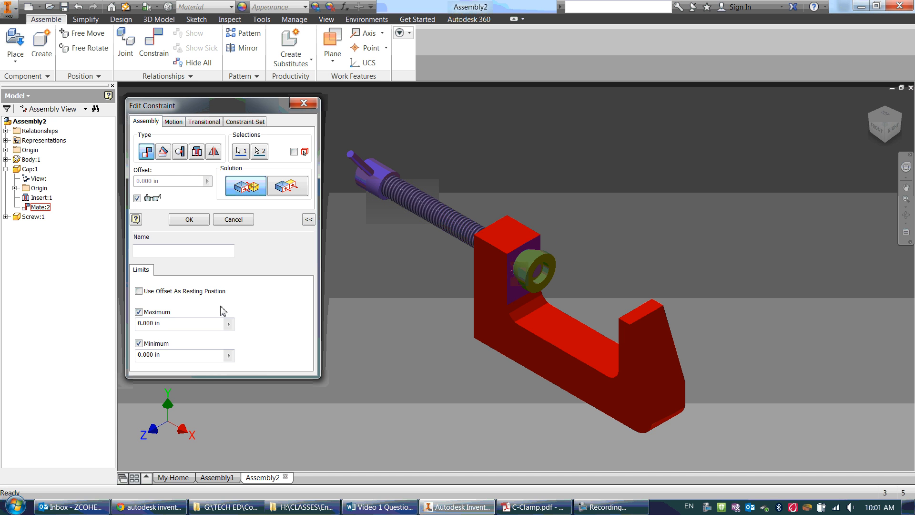
pyautogui.moveTo(607, 463)
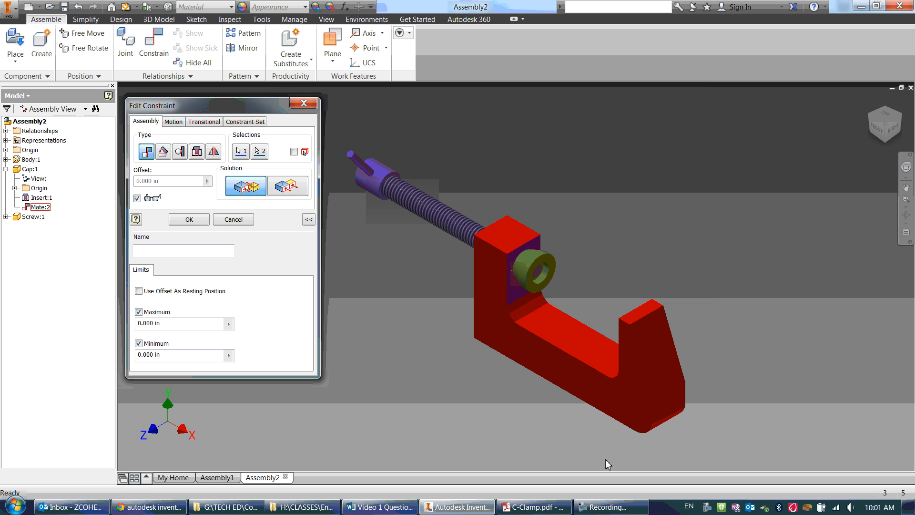
pyautogui.click(532, 506)
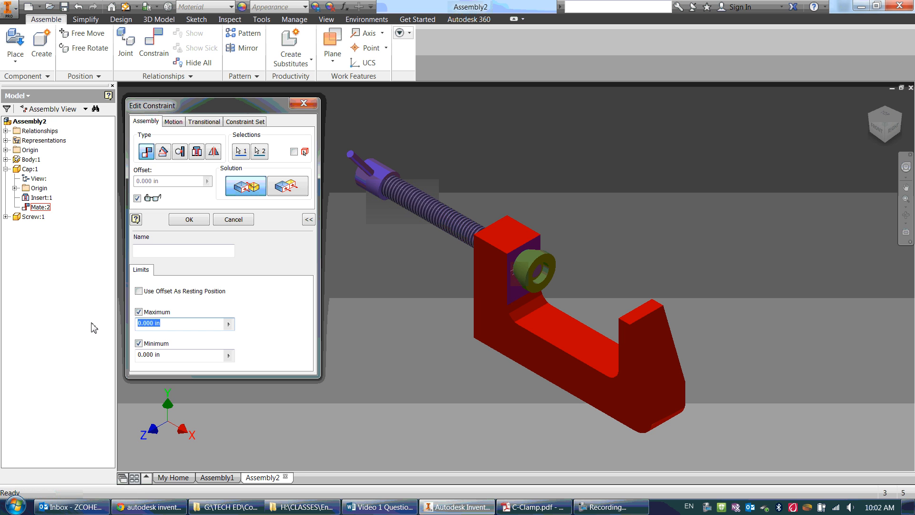
pyautogui.write('2.5')
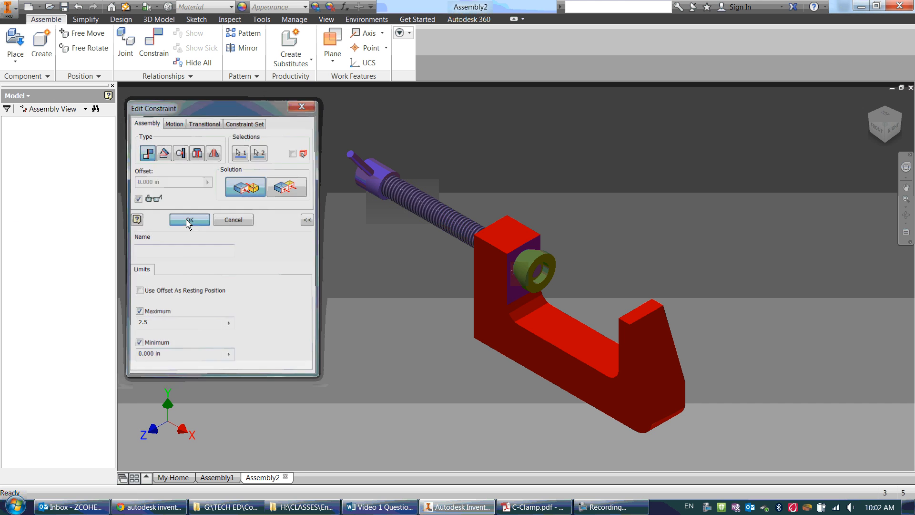
pyautogui.click(190, 220)
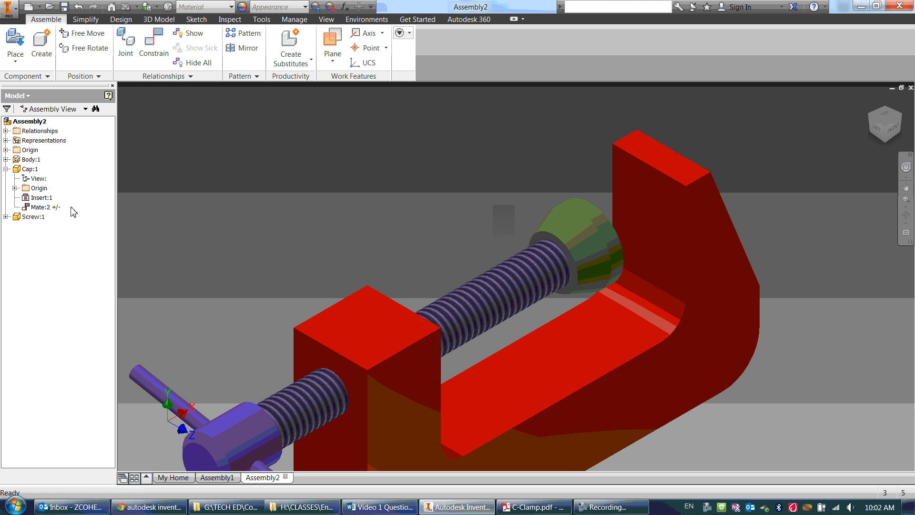
# Edit Mate:2 again and reduce its maximum limit to 2.125 in.
pyautogui.rightClick(41, 206)
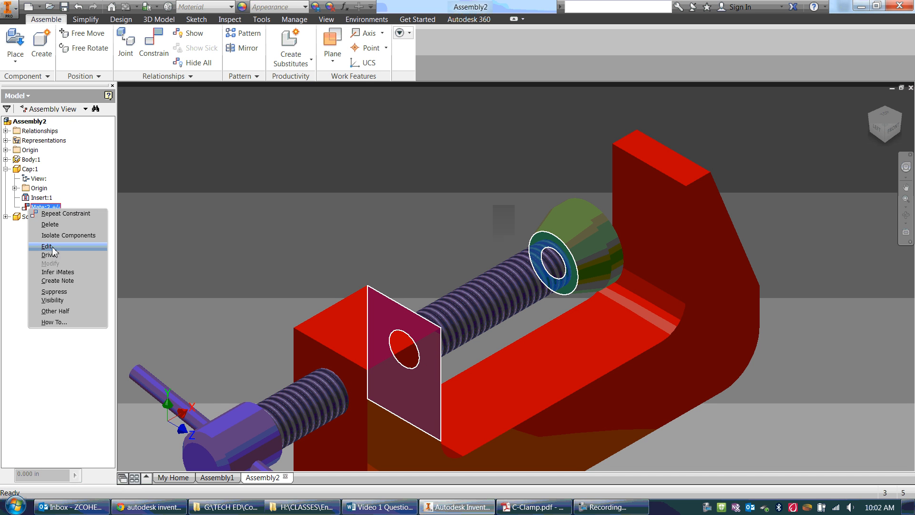
pyautogui.click(45, 246)
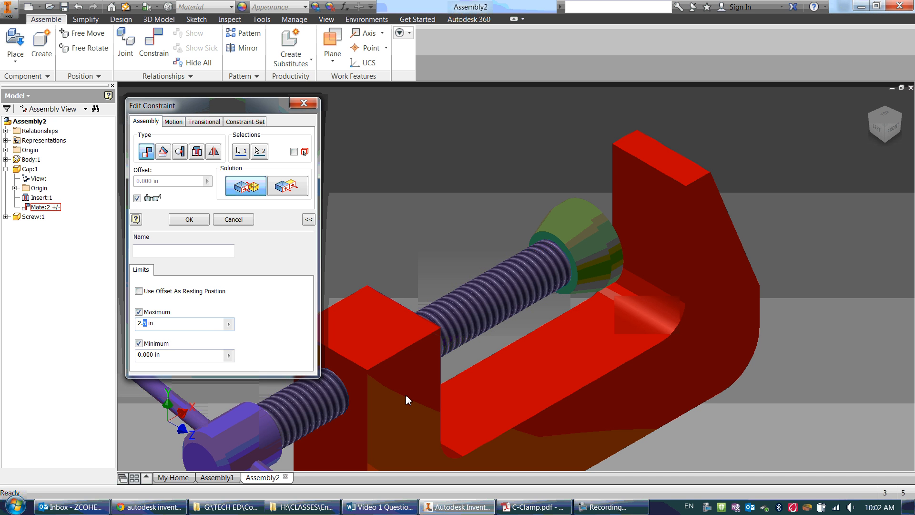
pyautogui.write('2.125')
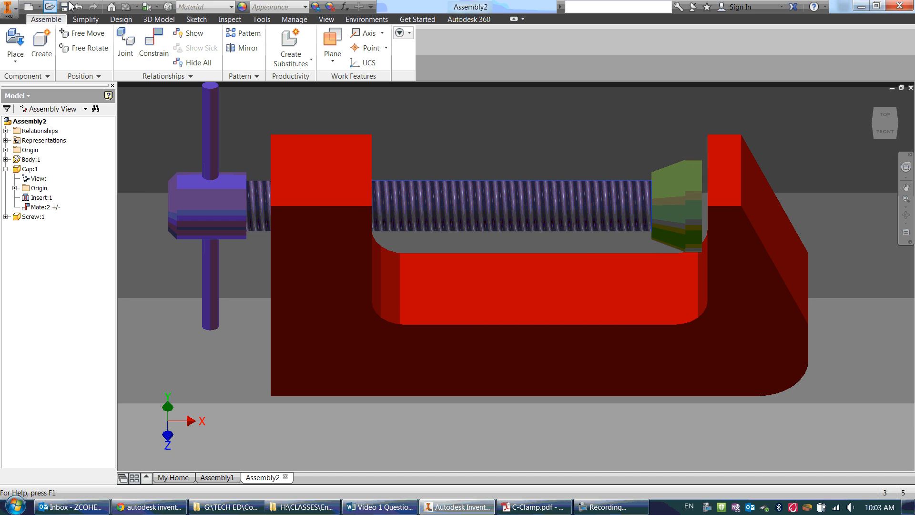
pyautogui.click(30, 120)
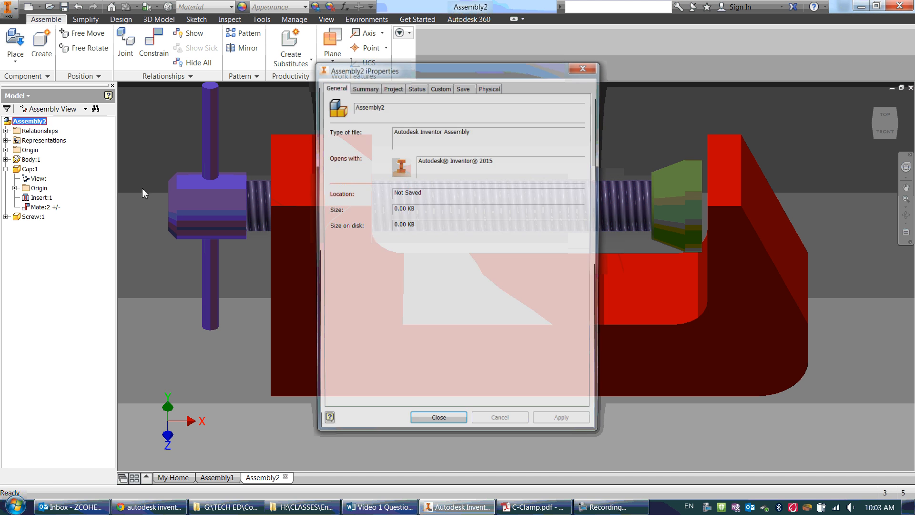
pyautogui.click(489, 89)
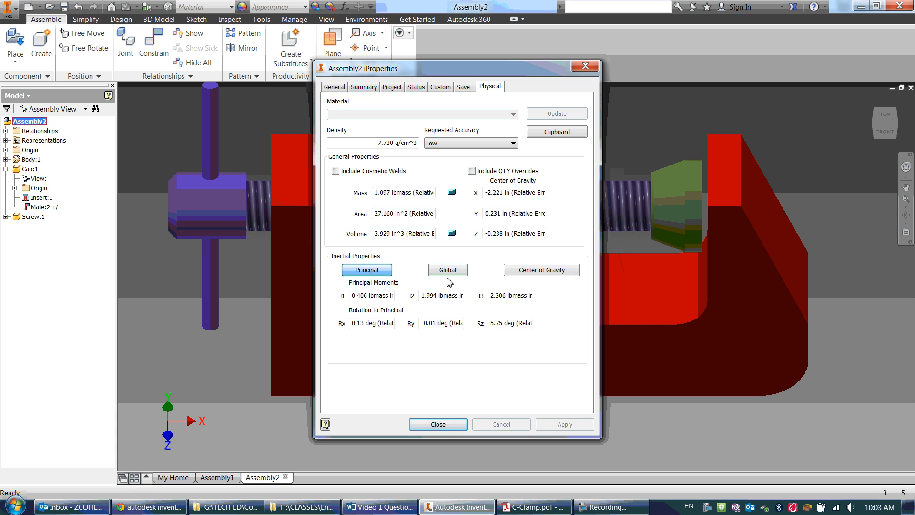
pyautogui.moveTo(426, 384)
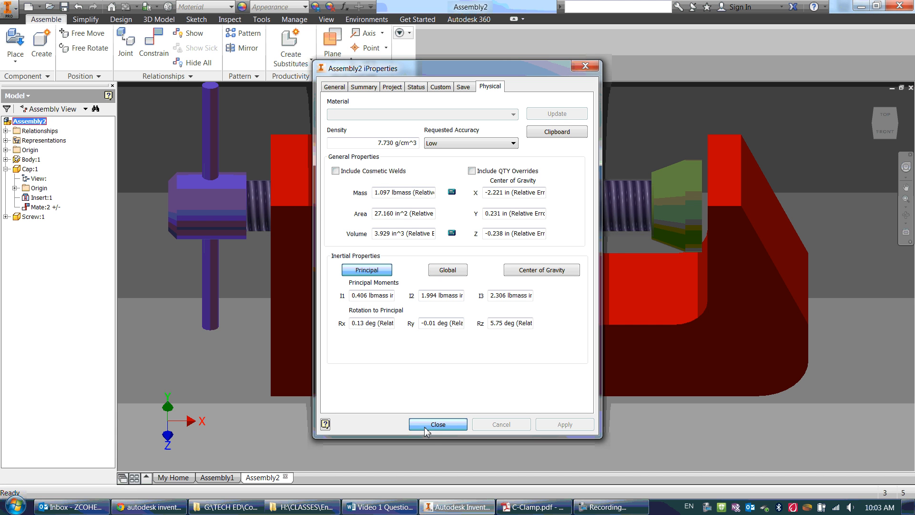
pyautogui.click(437, 423)
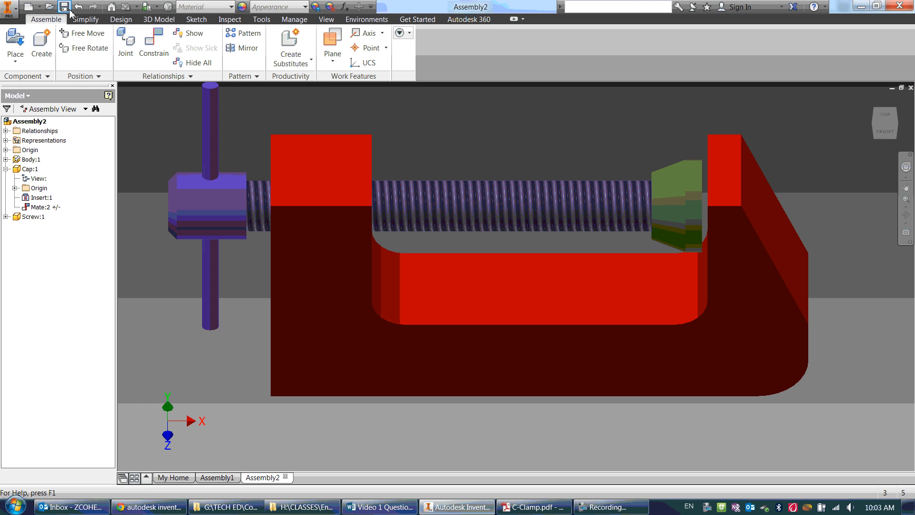
# Save the assembly as 'C Clamp A' in the C-Clamp folder.
pyautogui.click(65, 6)
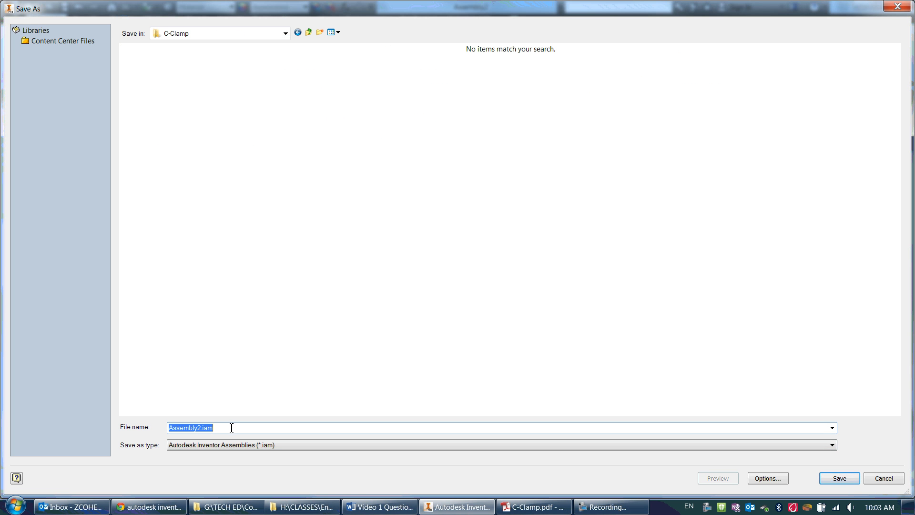
pyautogui.write('C Clamp A')
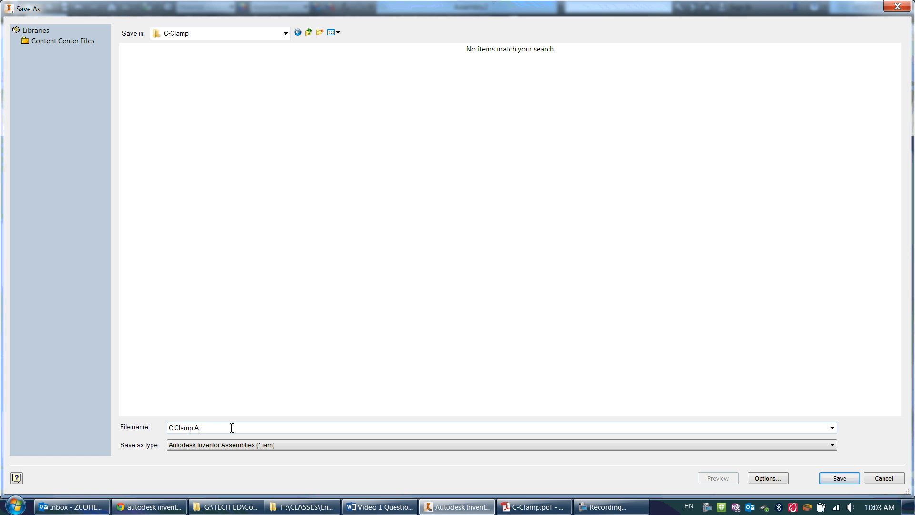
pyautogui.click(838, 478)
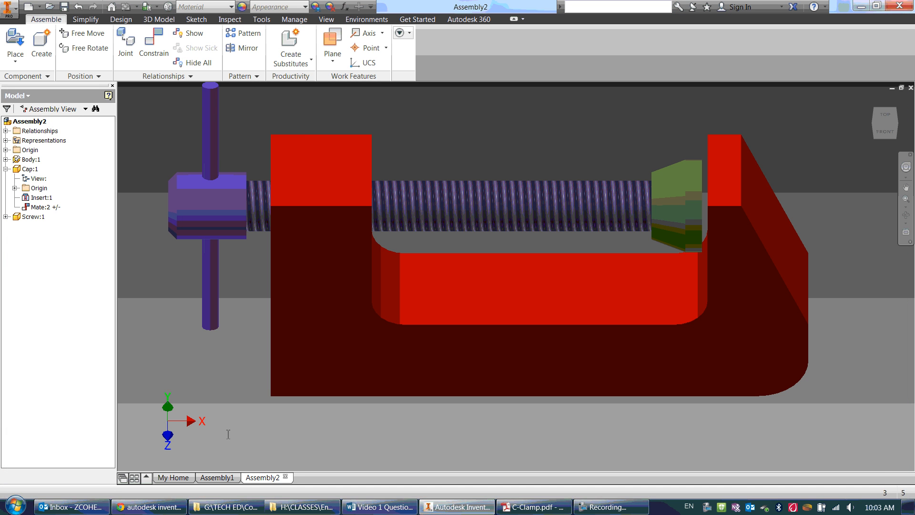